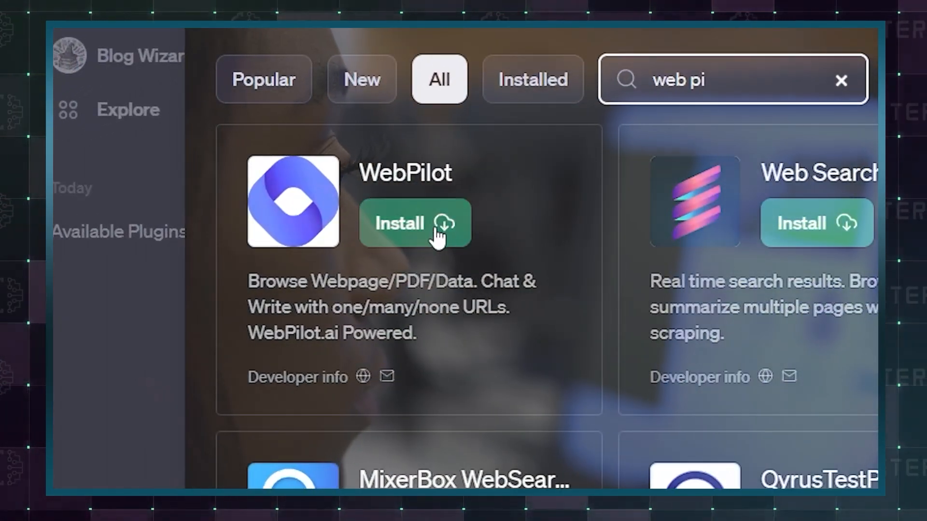
Install the WebPilot plugin from its card in the plugin store
left_click(413, 224)
type("write me an article from this link https://en.wikipedia.org/wiki/Artificial_intelligence#Future")
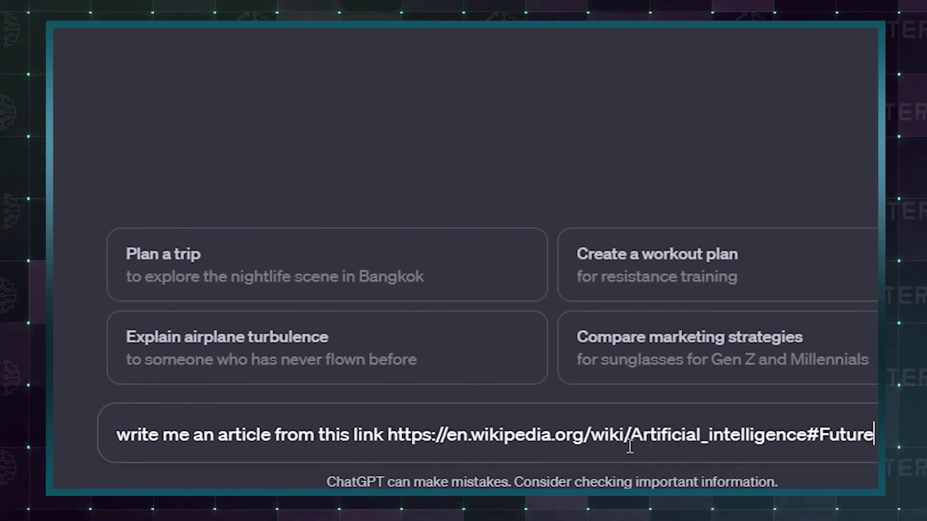
Send the 'write me an article from this link' prompt with the Wikipedia Artificial intelligence URL
key("Enter")
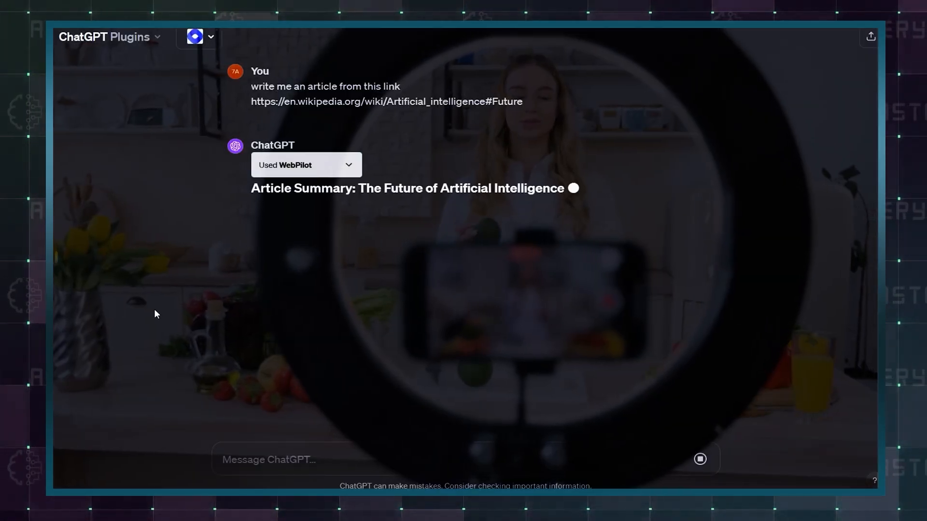